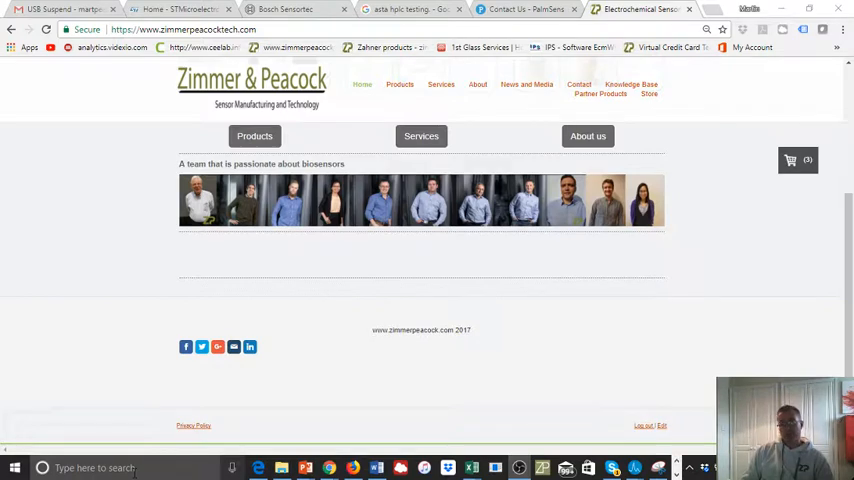
# Step: Search Windows for Control Panel from the Start button
pyautogui.click(96, 468)
pyautogui.write('con')
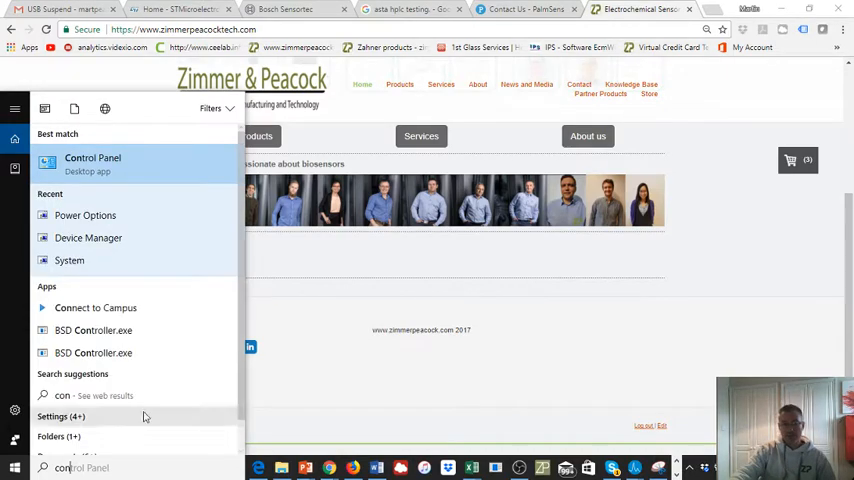
# Step: Launch Control Panel from the search results to list all its items
pyautogui.click(550, 320)
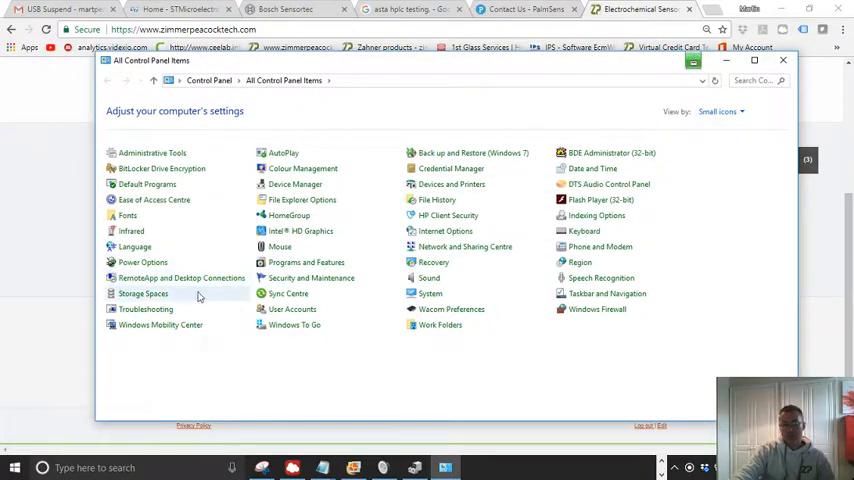
pyautogui.moveTo(180, 278)
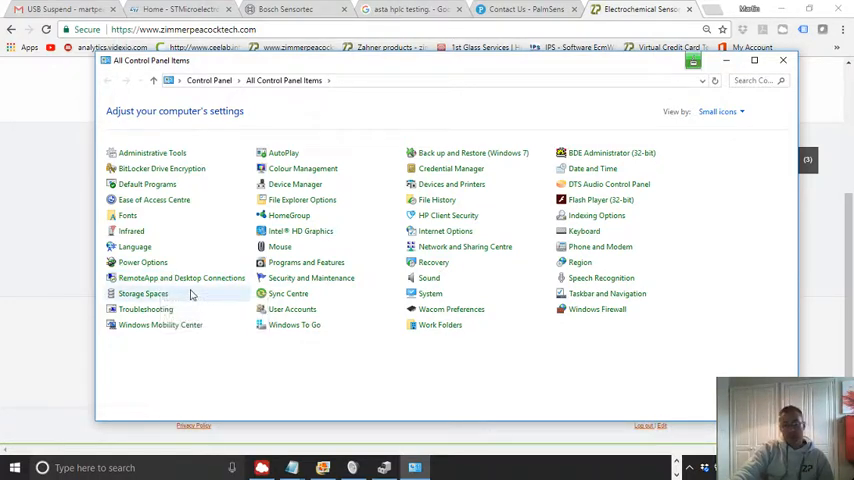
pyautogui.moveTo(142, 262)
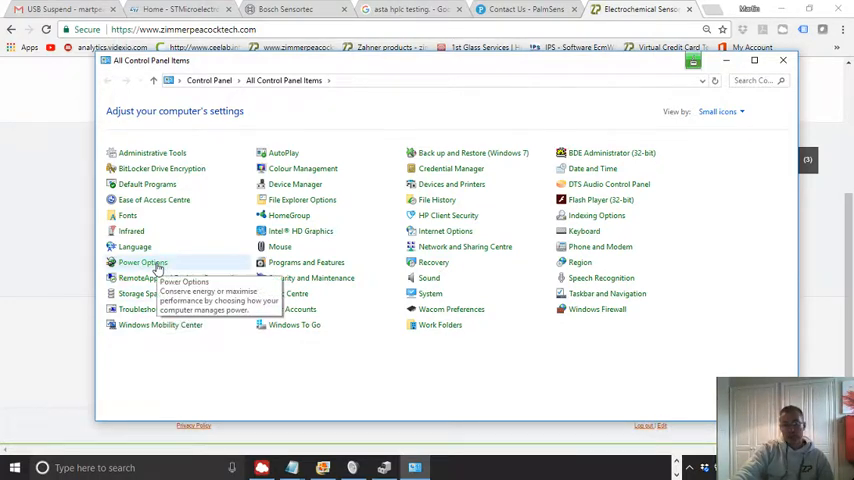
# Step: Go to Power Options and edit the Balanced plan's settings
pyautogui.click(142, 262)
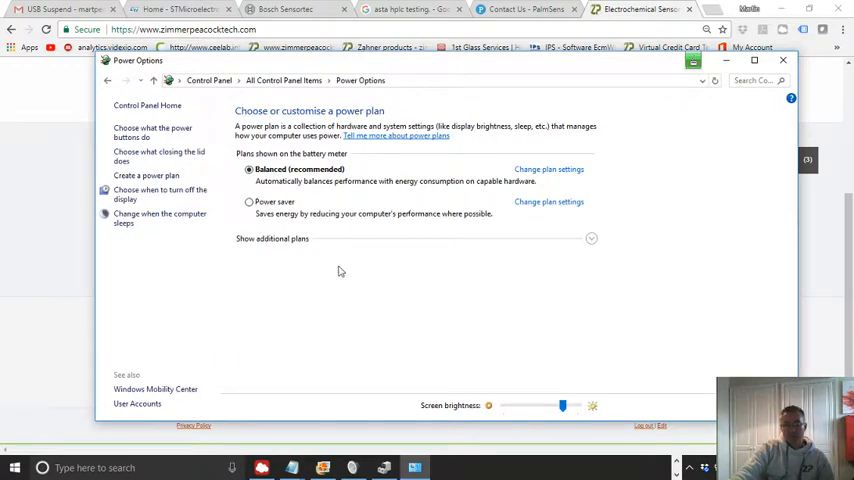
pyautogui.moveTo(556, 180)
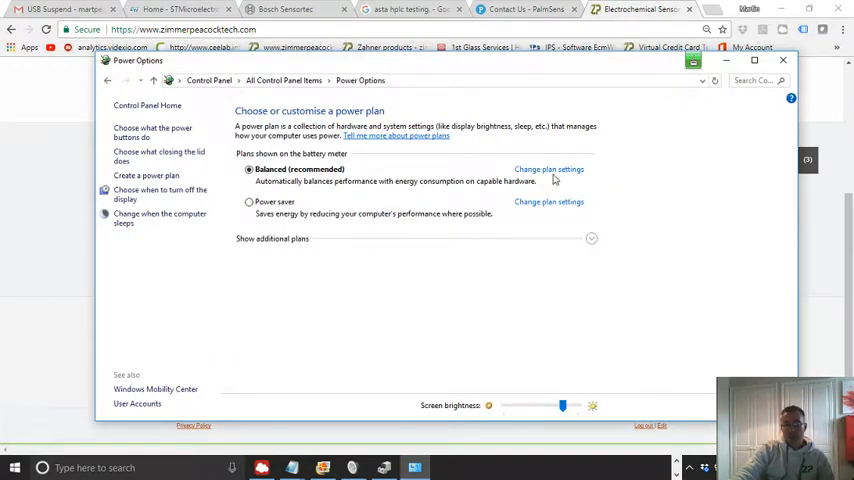
pyautogui.moveTo(270, 188)
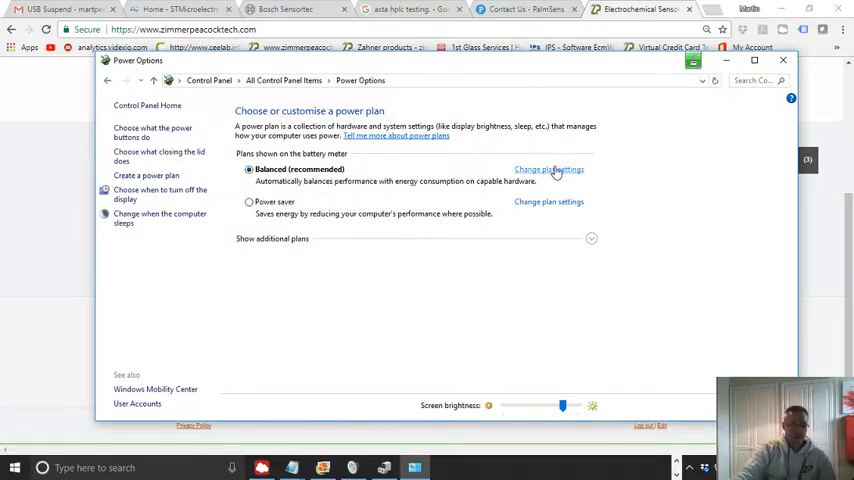
pyautogui.click(548, 168)
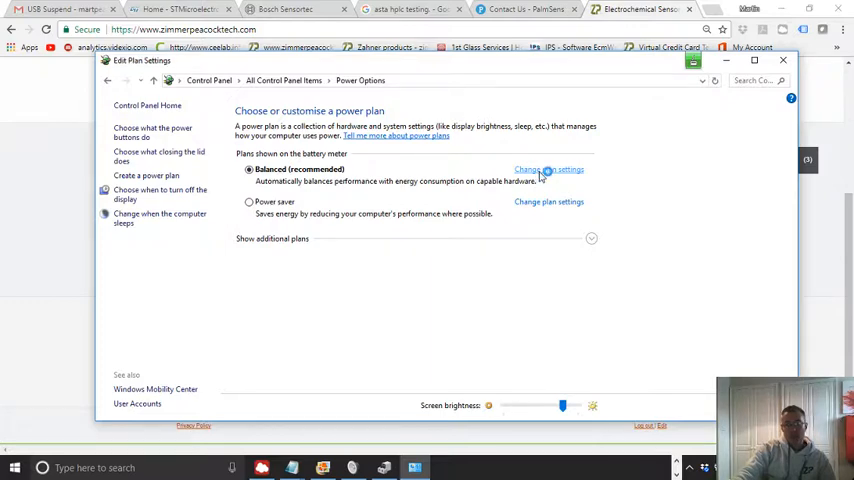
pyautogui.click(548, 168)
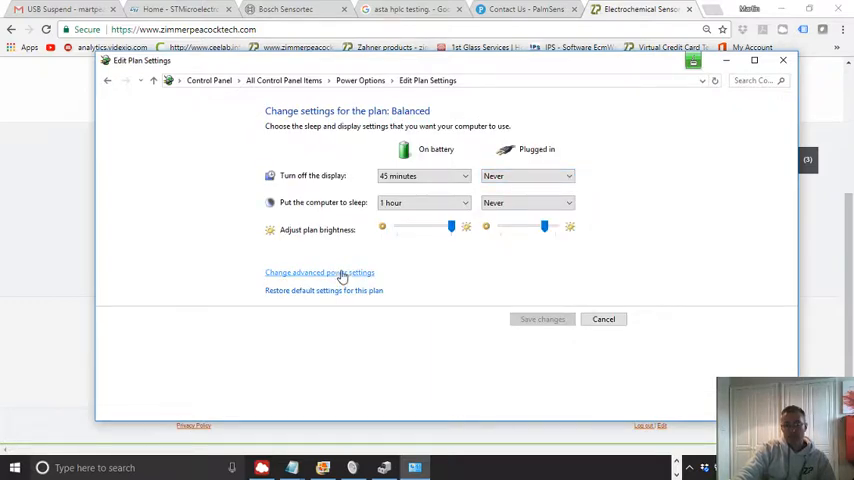
# Step: In advanced power settings, set USB selective suspend to Disabled on battery and plugged in, and apply
pyautogui.click(320, 272)
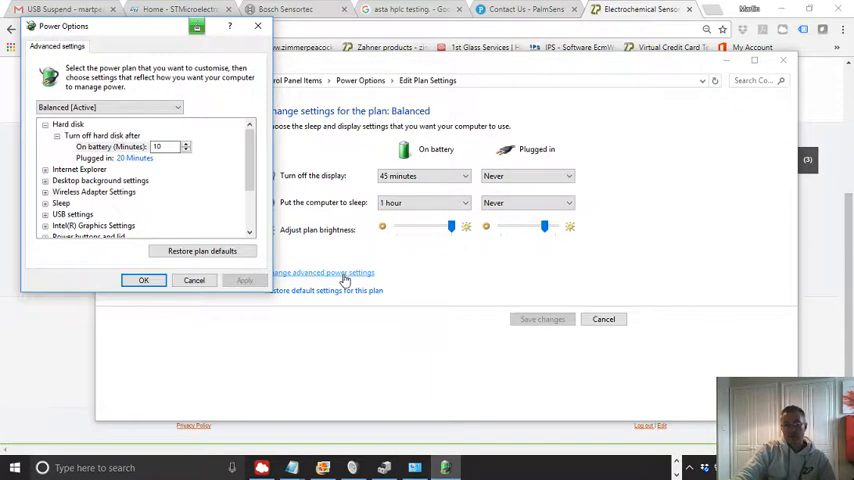
pyautogui.click(46, 214)
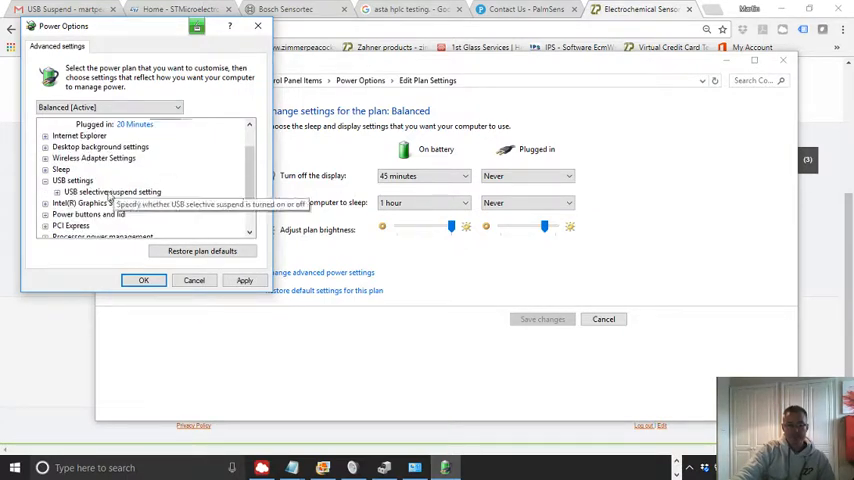
pyautogui.click(58, 192)
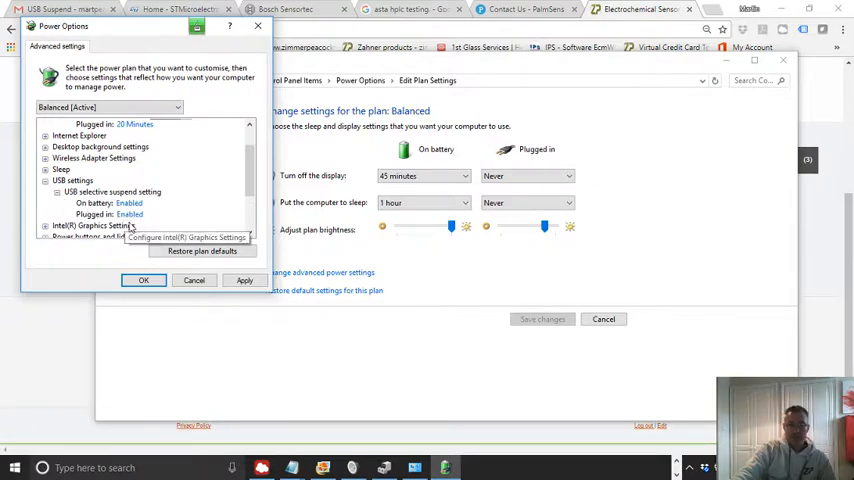
pyautogui.click(130, 204)
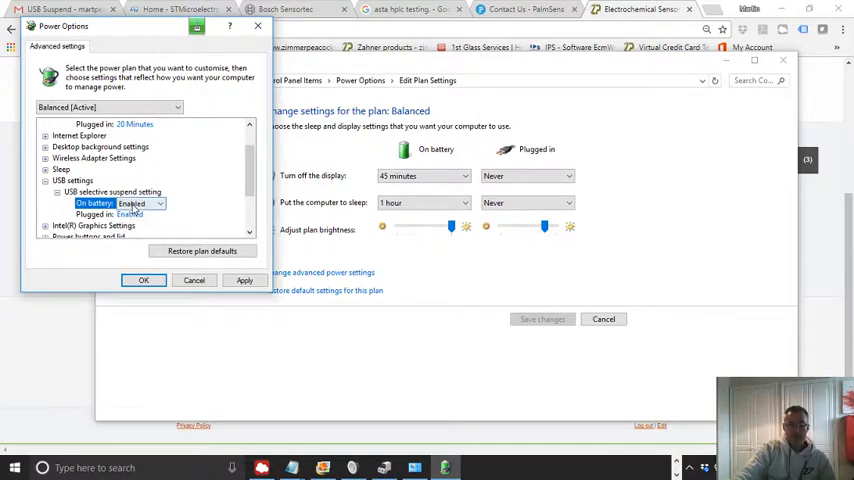
pyautogui.click(132, 204)
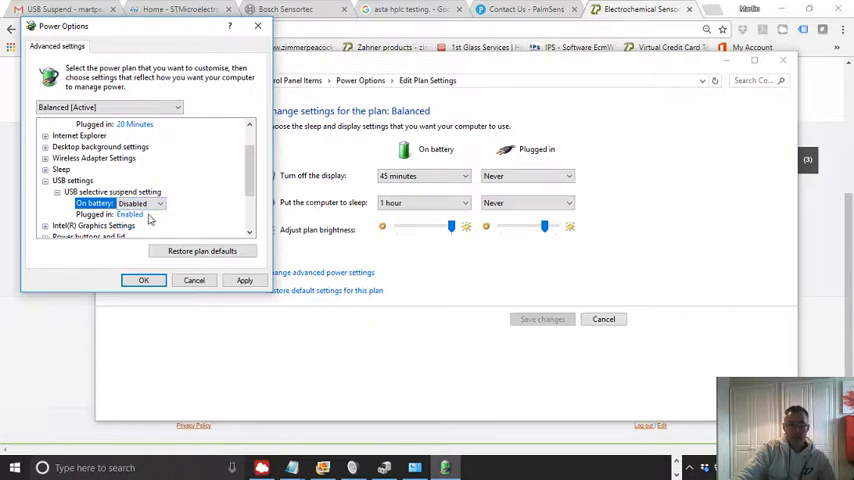
pyautogui.moveTo(150, 218)
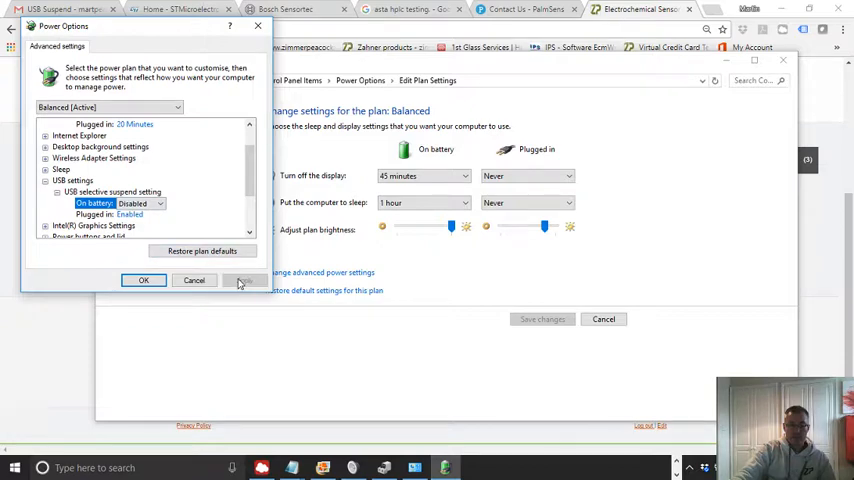
pyautogui.click(96, 214)
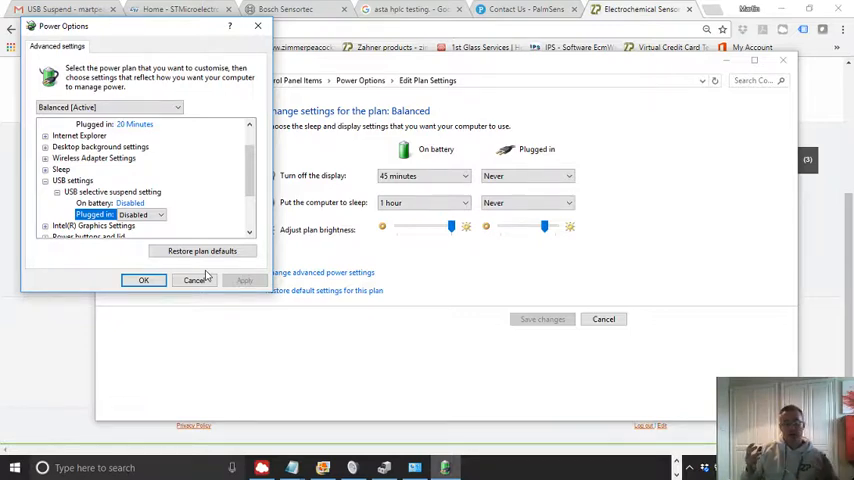
pyautogui.moveTo(264, 306)
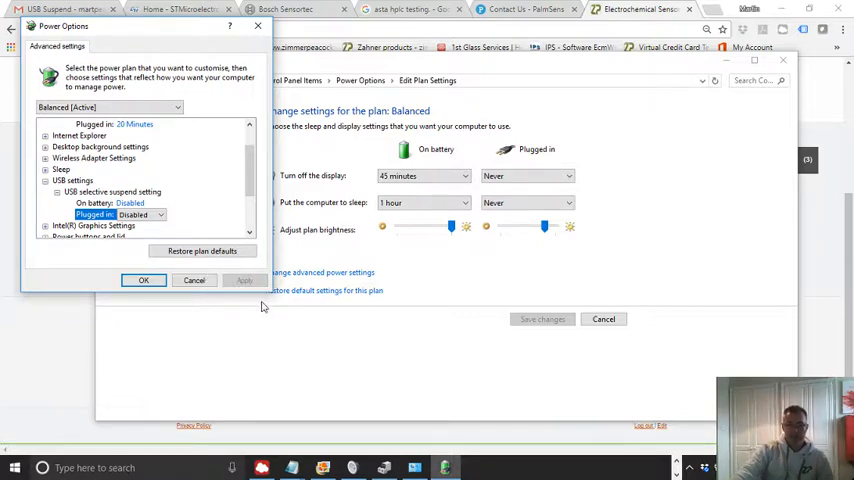
pyautogui.moveTo(148, 250)
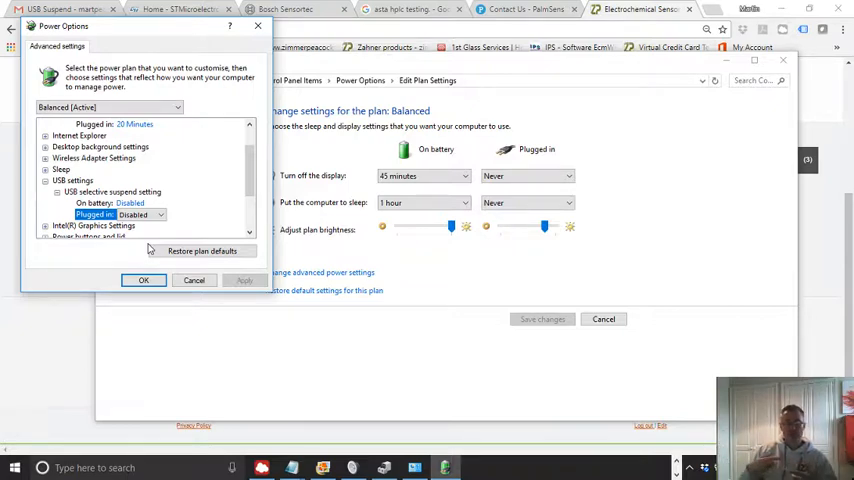
pyautogui.click(144, 280)
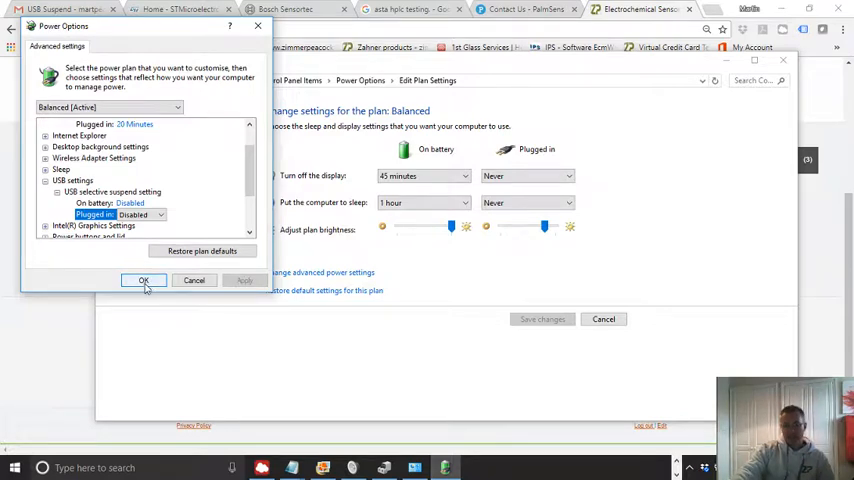
# Step: Confirm with OK, then return via Power Options to the Balanced plan's settings page
pyautogui.click(144, 280)
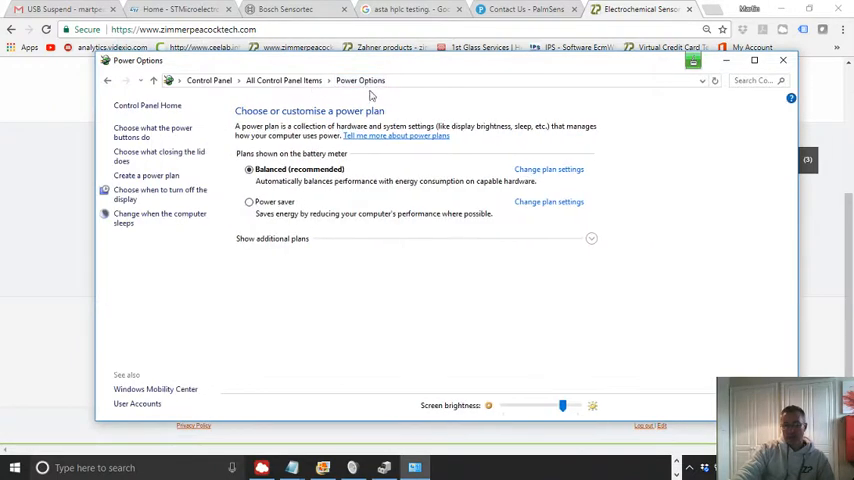
pyautogui.click(284, 80)
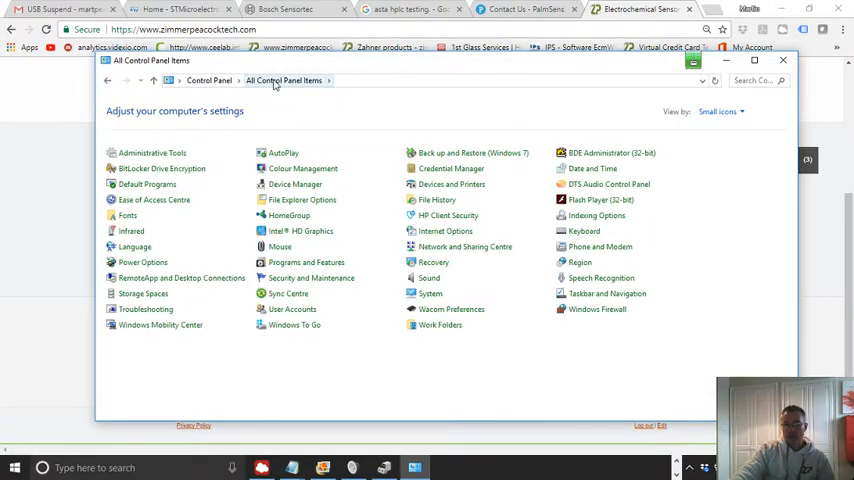
pyautogui.moveTo(142, 262)
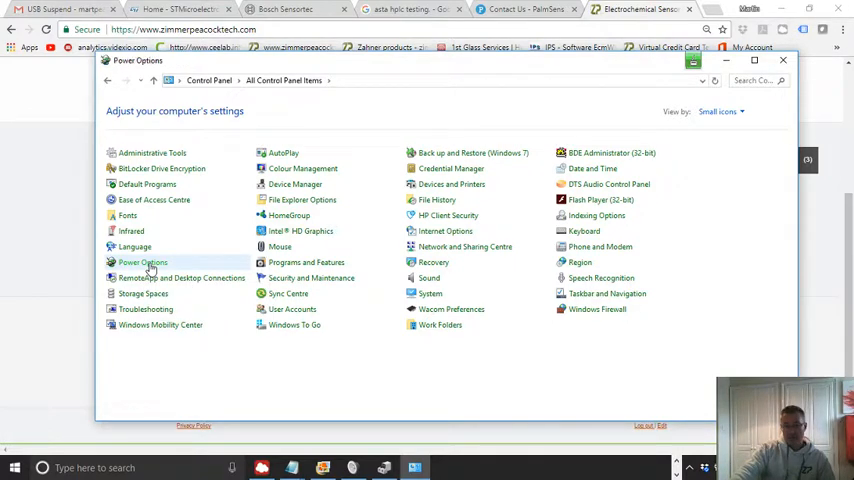
pyautogui.click(142, 262)
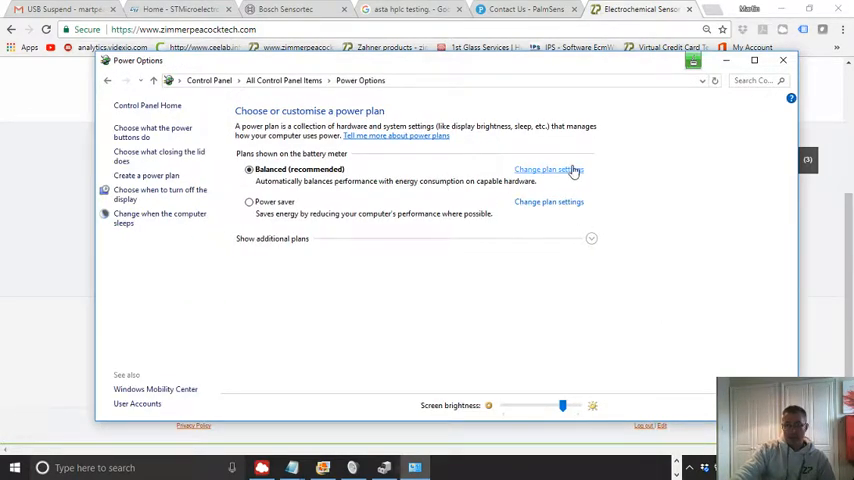
pyautogui.click(548, 168)
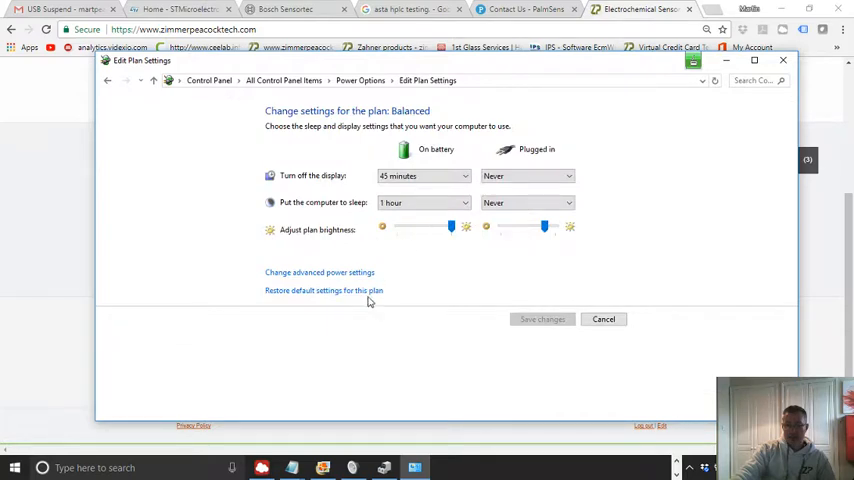
pyautogui.moveTo(444, 278)
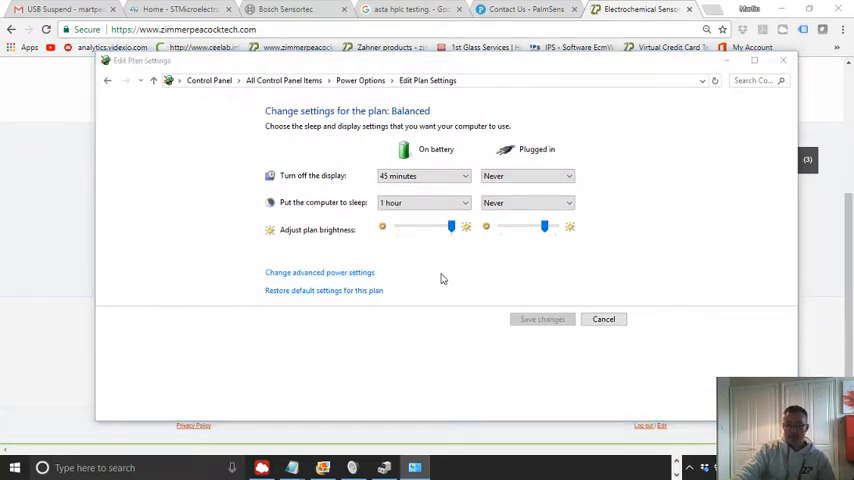
# Step: Reopen advanced settings to verify both USB selective suspend values read Disabled, then close Control Panel
pyautogui.click(320, 272)
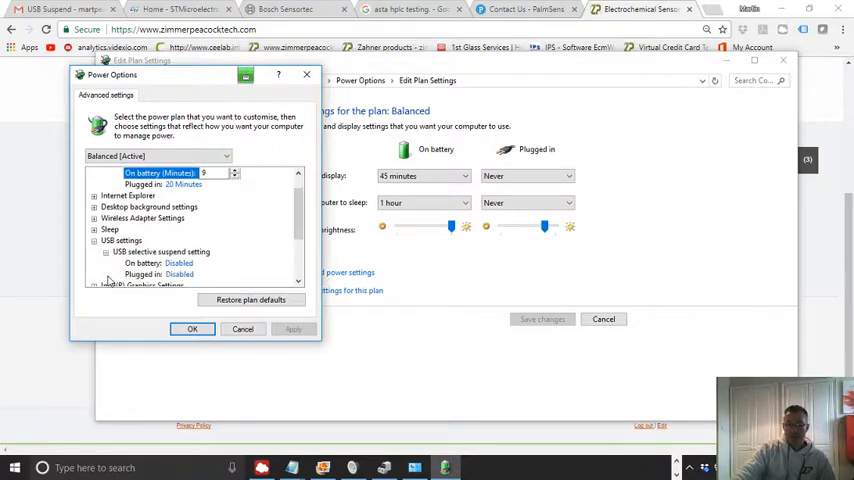
pyautogui.moveTo(196, 280)
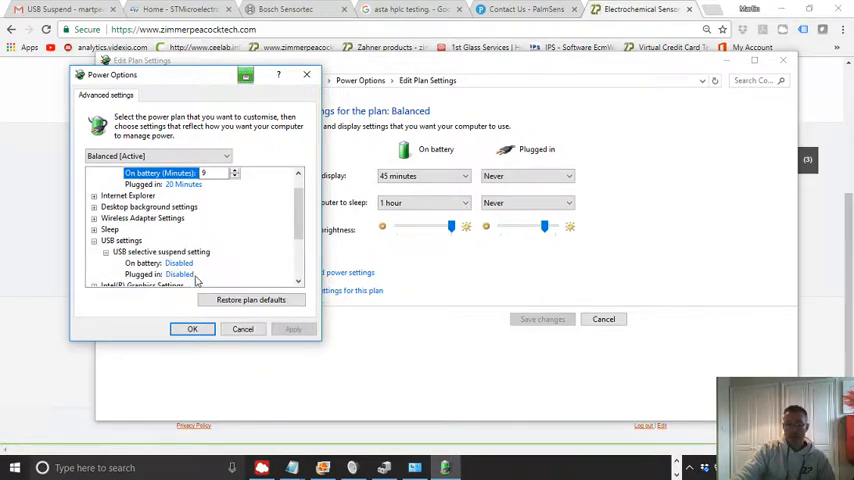
pyautogui.moveTo(180, 276)
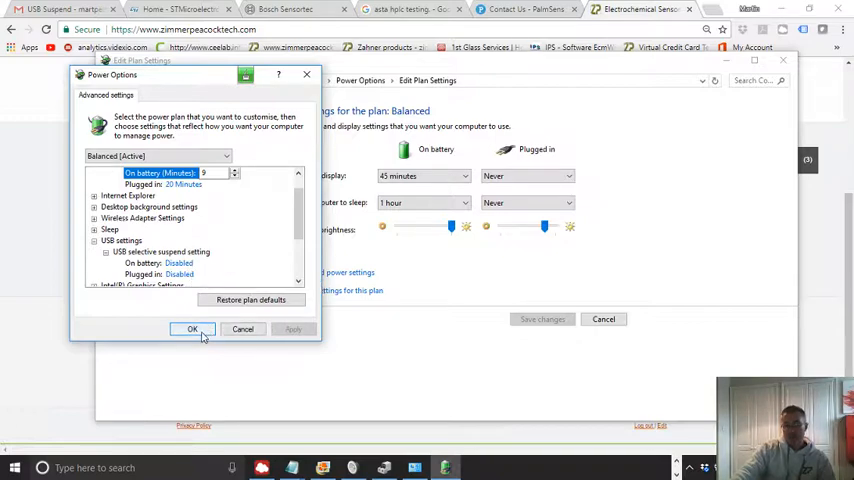
pyautogui.click(192, 328)
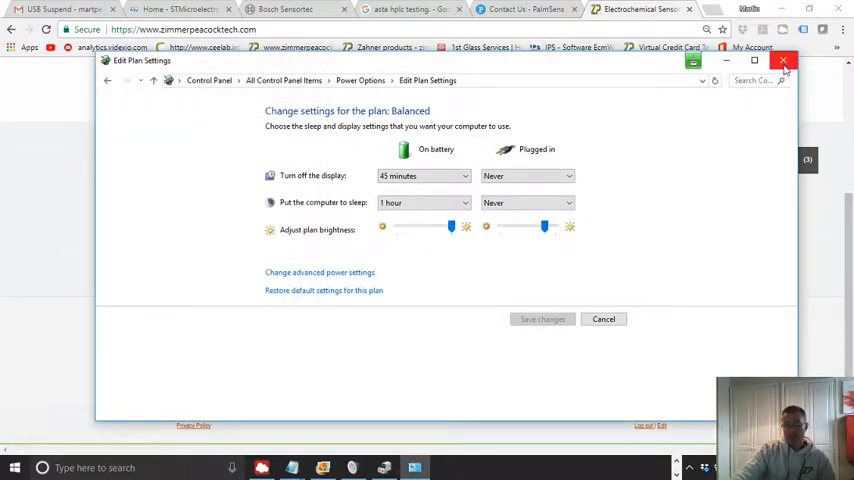
pyautogui.click(784, 60)
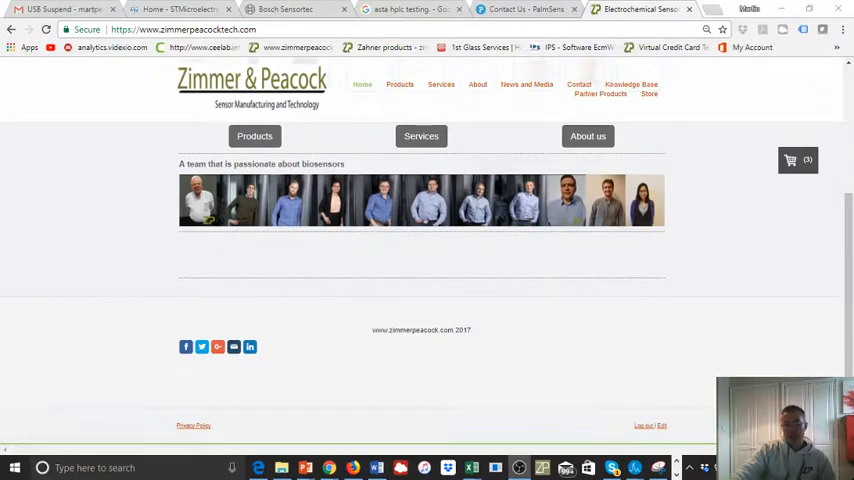